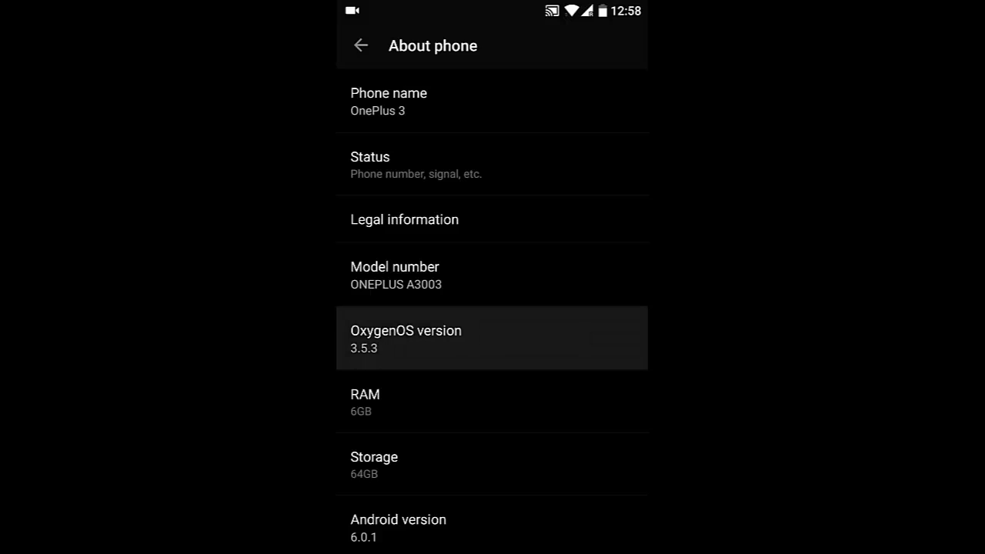
Browse the home screen and bring the preinstalled apps into view
scroll(down, 3)
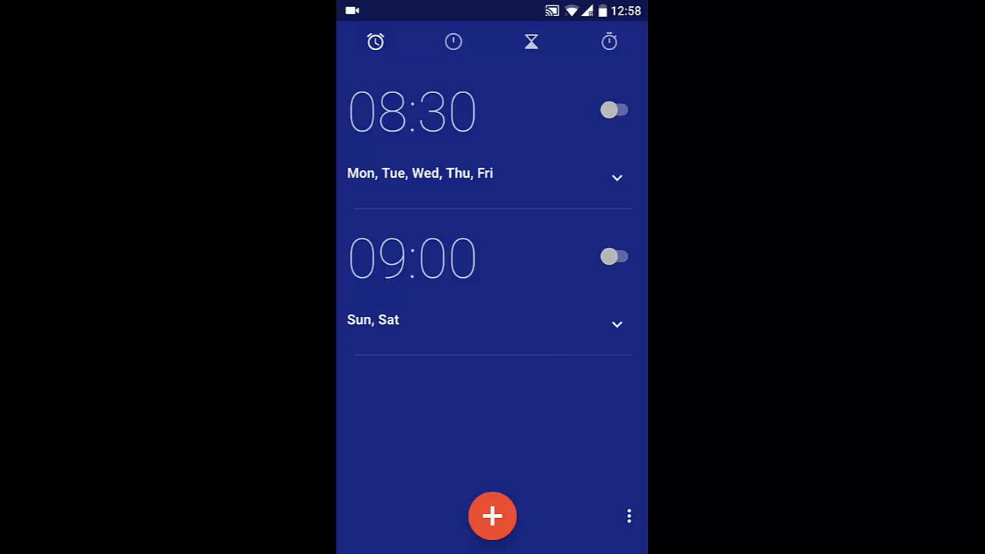
click(531, 42)
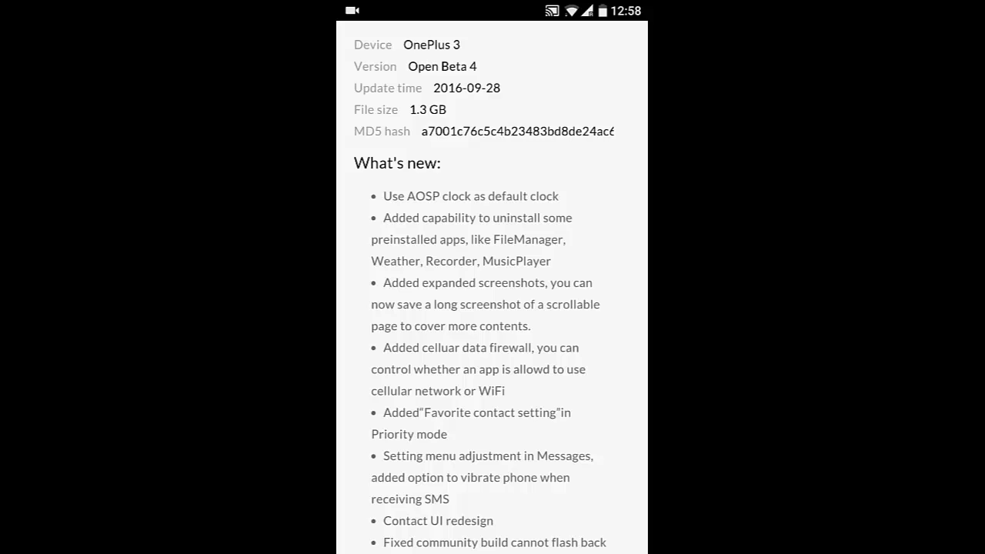
scroll(down, 3)
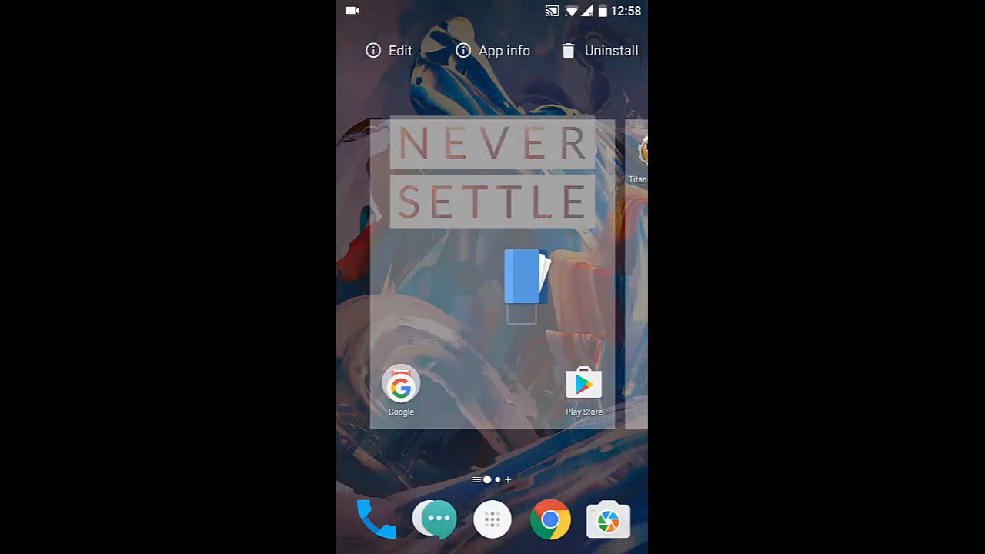
Uninstall the preinstalled file manager and music player by dragging each onto Uninstall
click(599, 50)
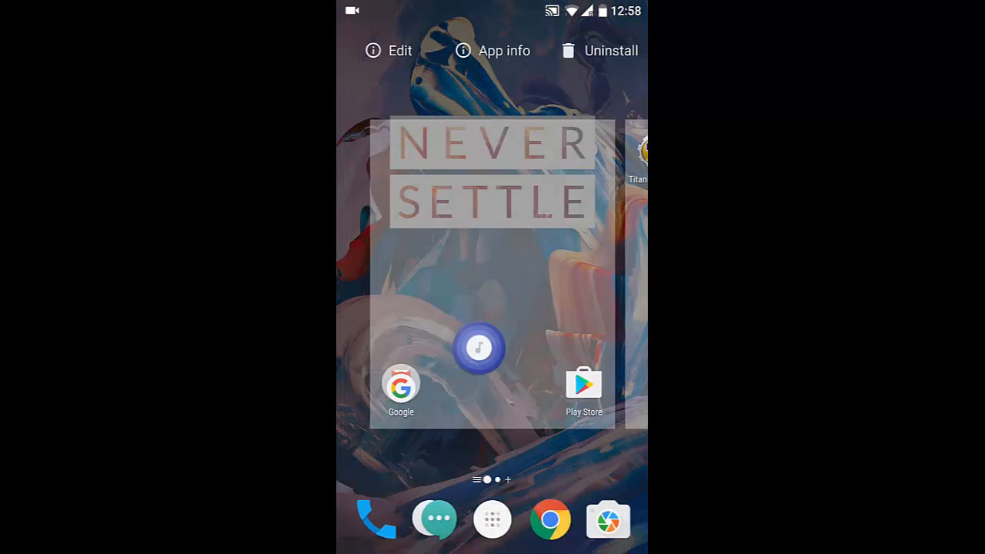
click(600, 50)
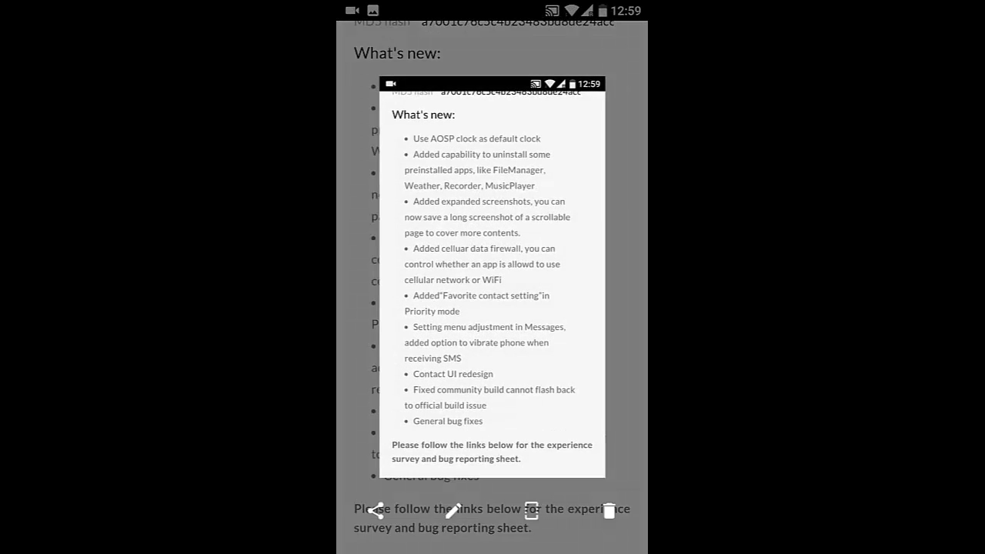
Capture an expanded screenshot of the downloads page down to the download links and leave the preview
scroll(down, 3)
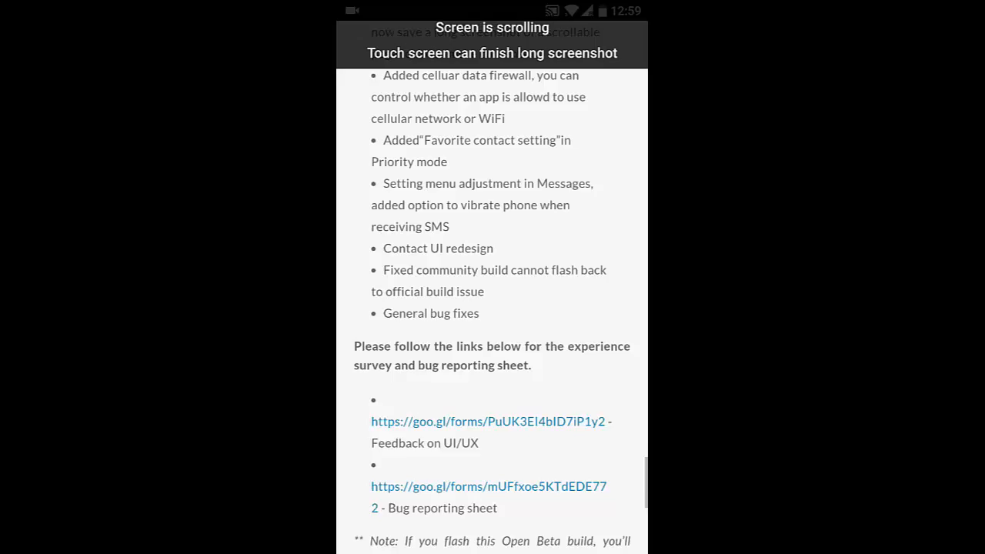
scroll(down, 3)
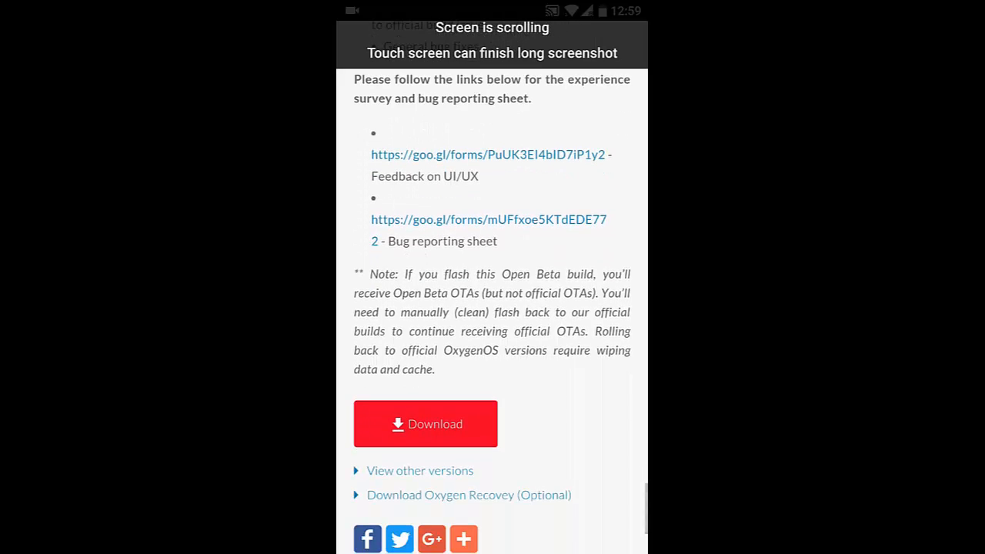
scroll(down, 3)
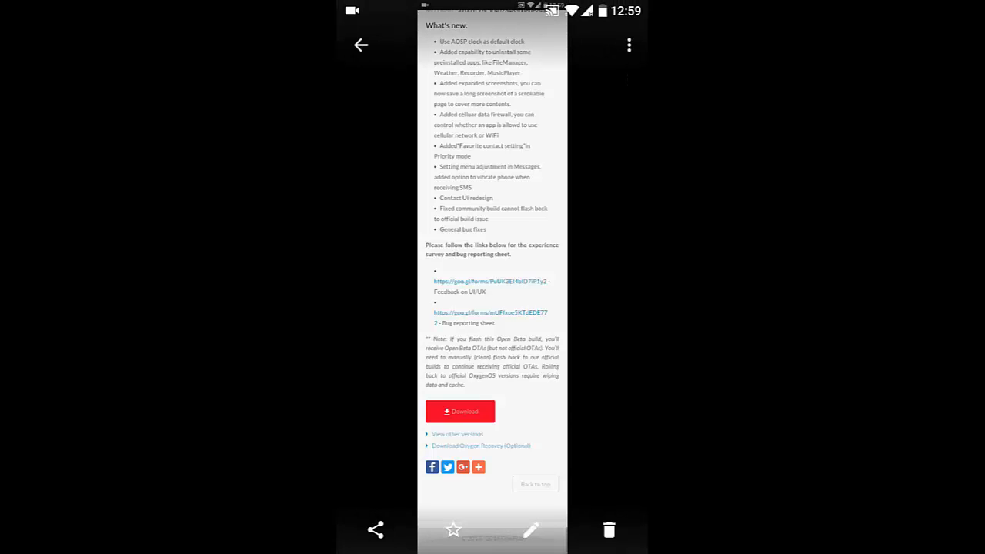
click(609, 530)
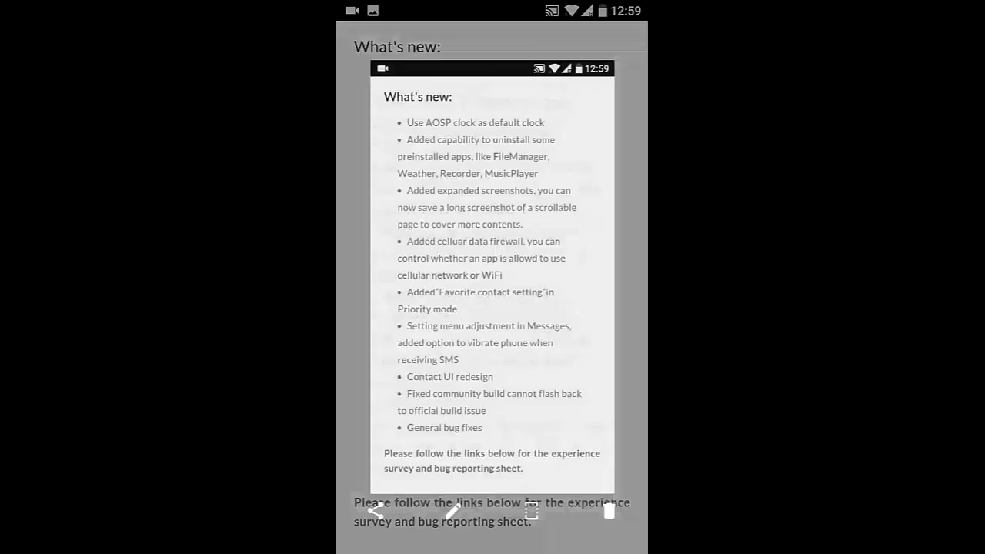
Save a second, shorter expanded screenshot of the changelog and move on to Settings
scroll(down, 3)
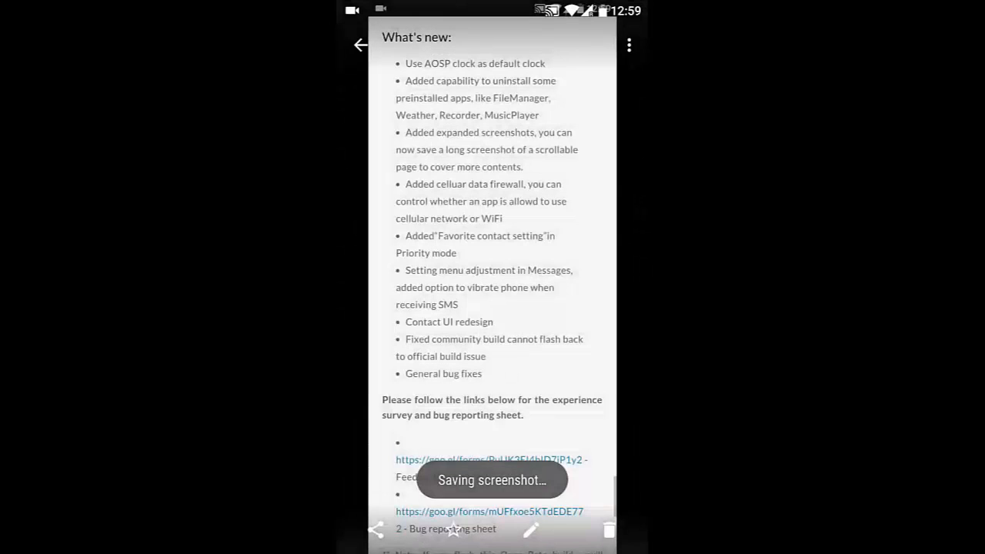
click(610, 530)
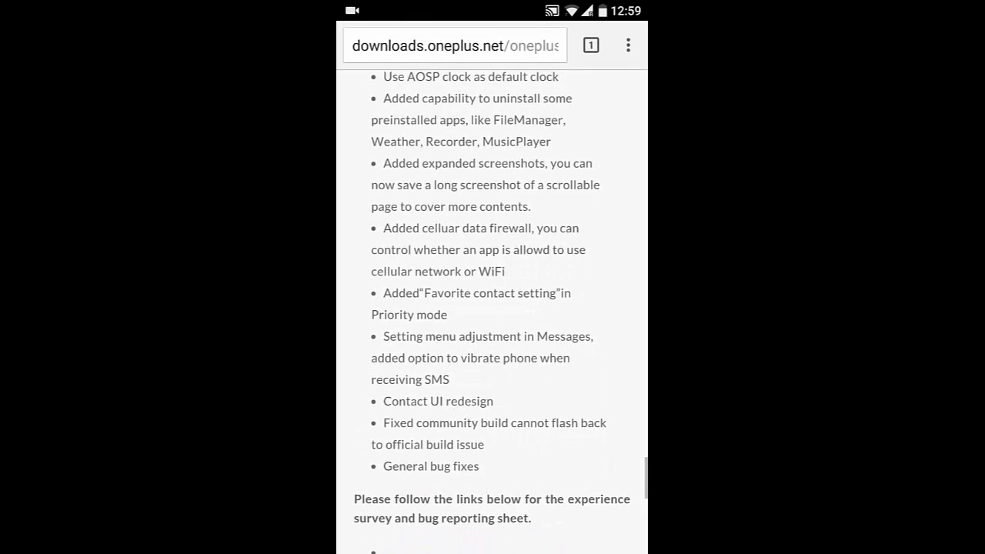
scroll(down, 3)
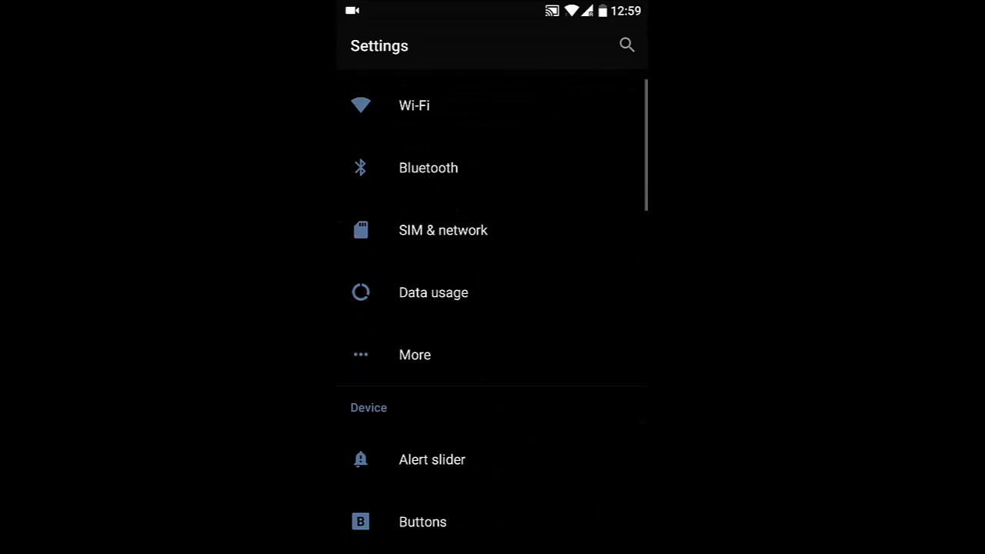
click(432, 292)
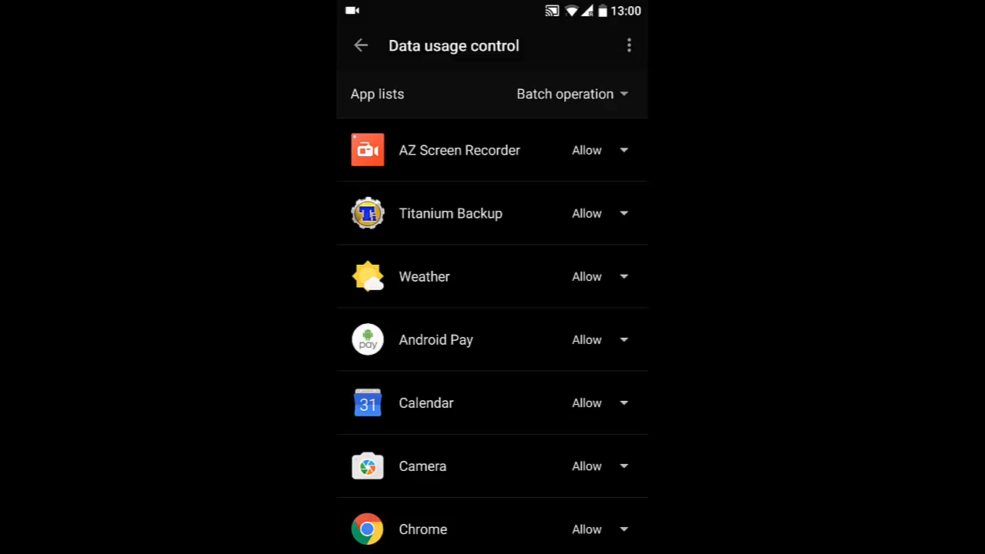
scroll(down, 3)
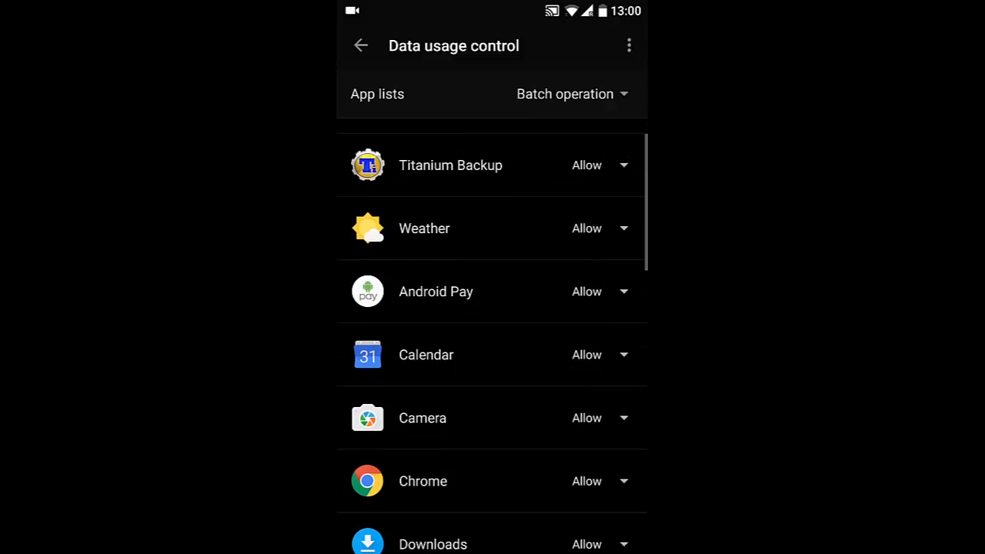
scroll(down, 3)
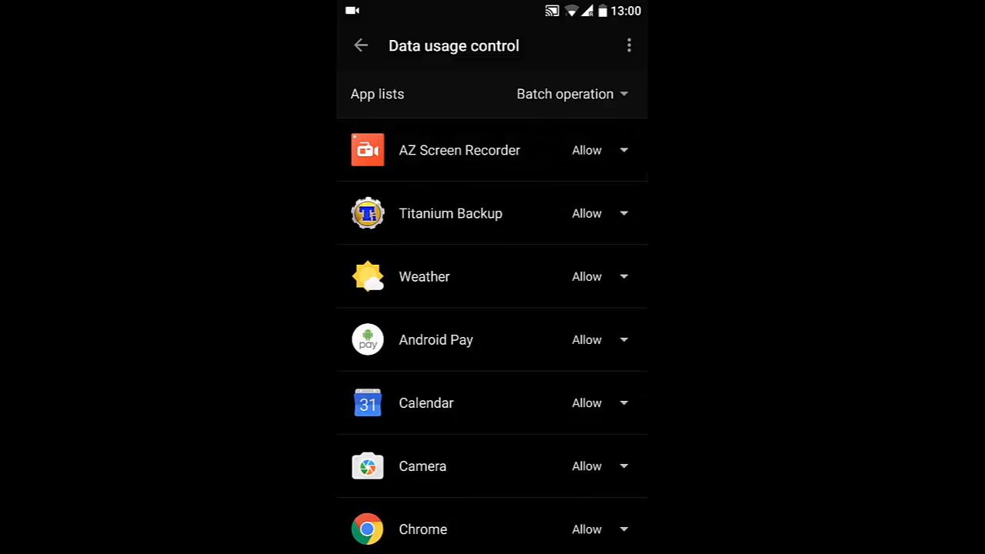
click(601, 277)
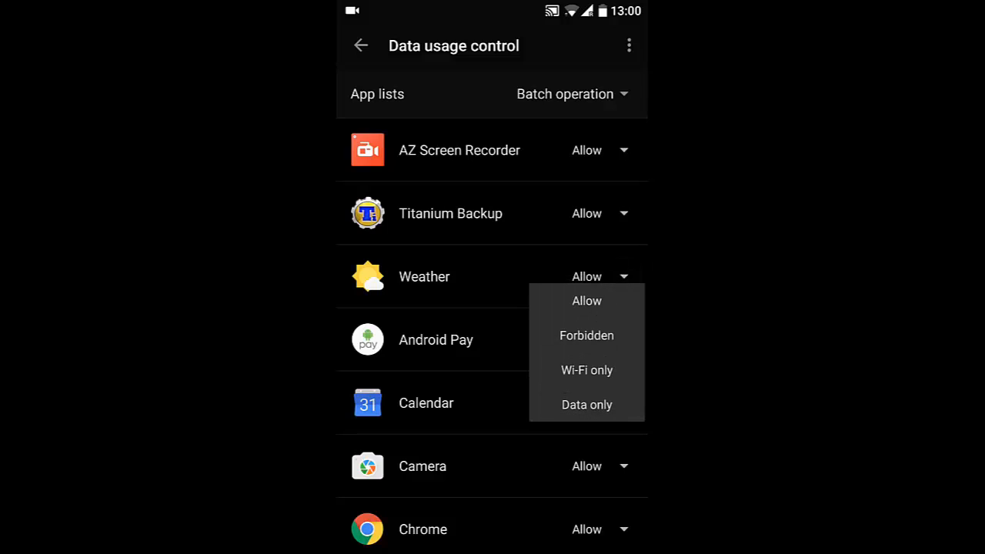
click(587, 335)
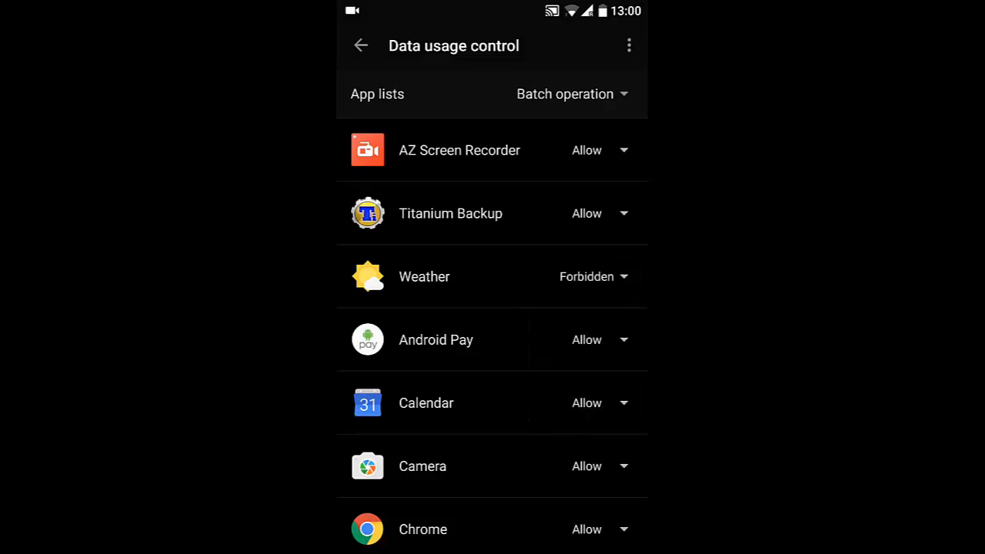
click(586, 278)
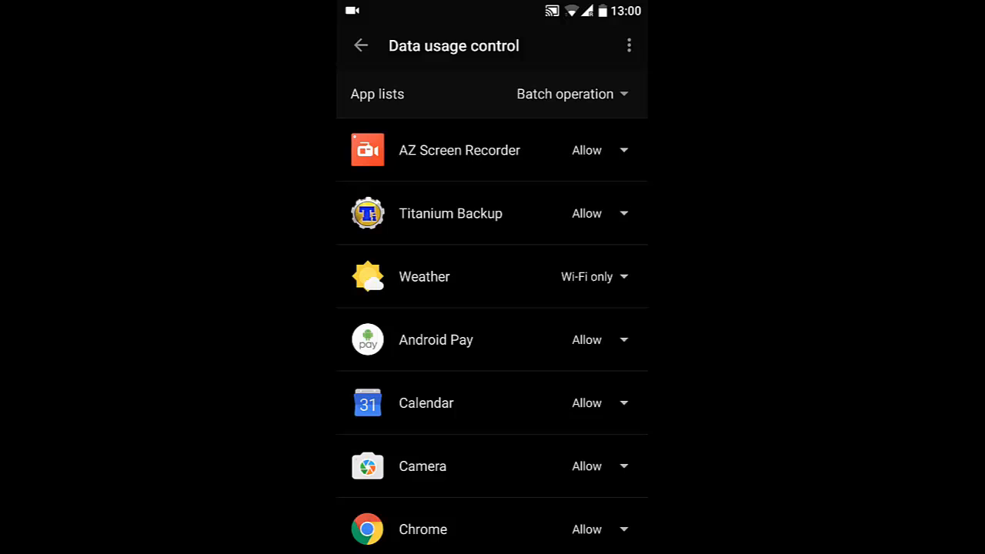
click(592, 277)
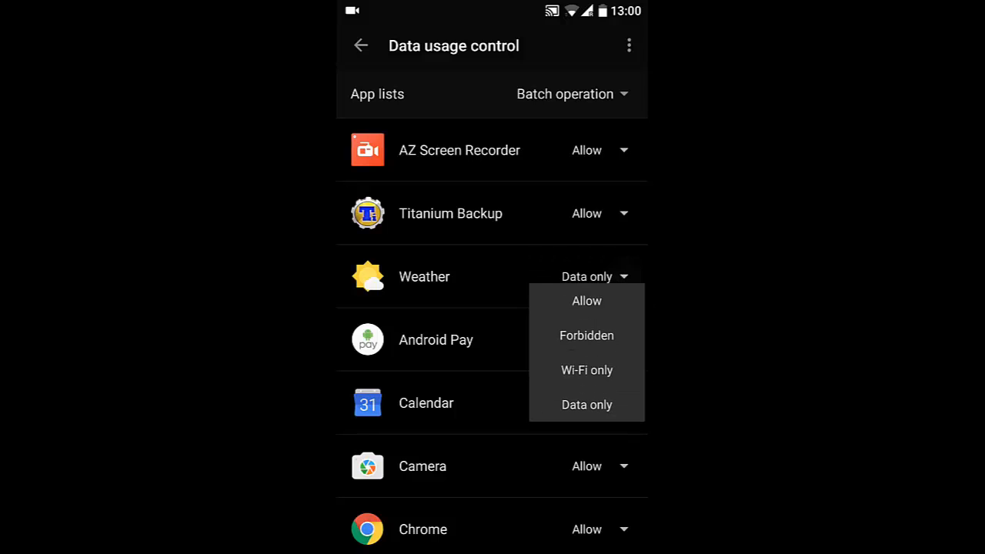
click(586, 300)
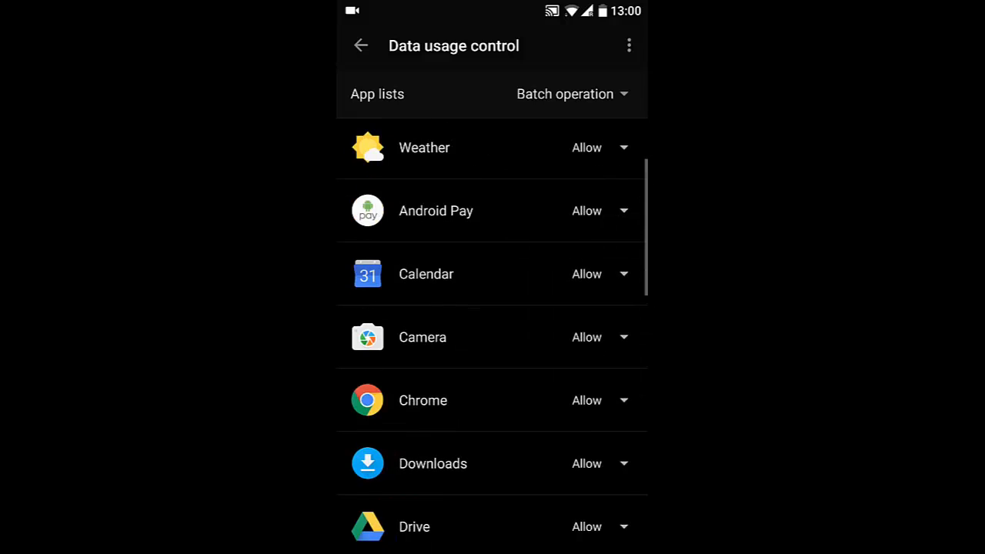
scroll(down, 3)
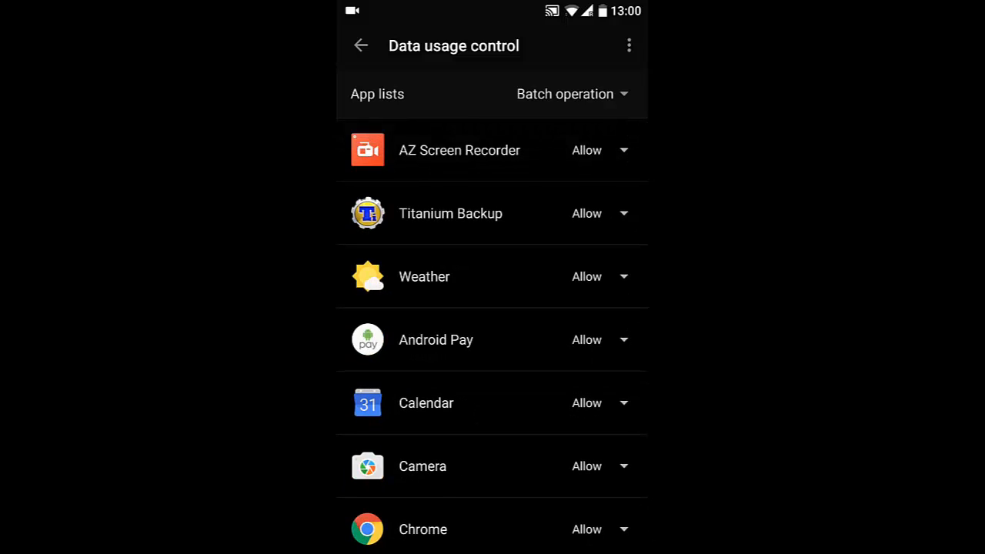
click(600, 278)
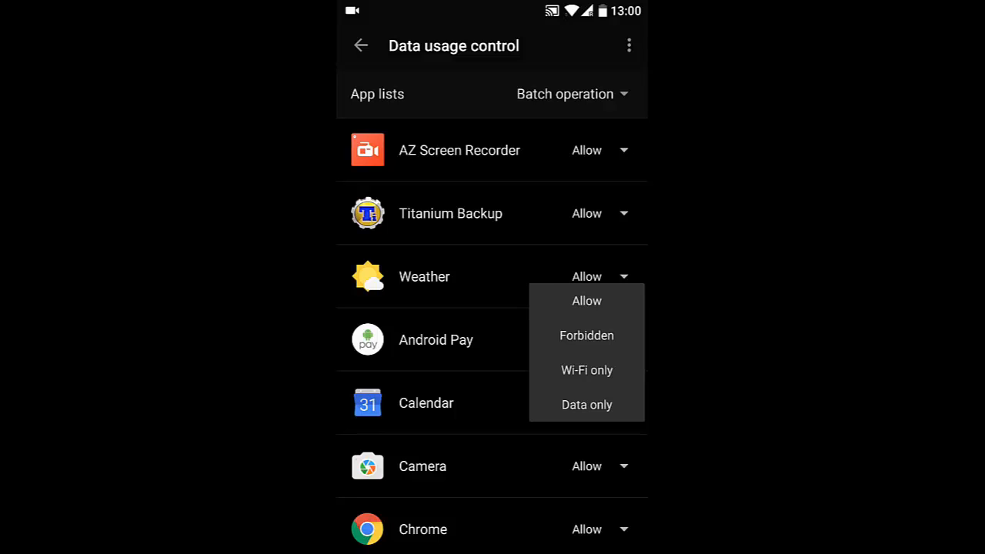
click(587, 300)
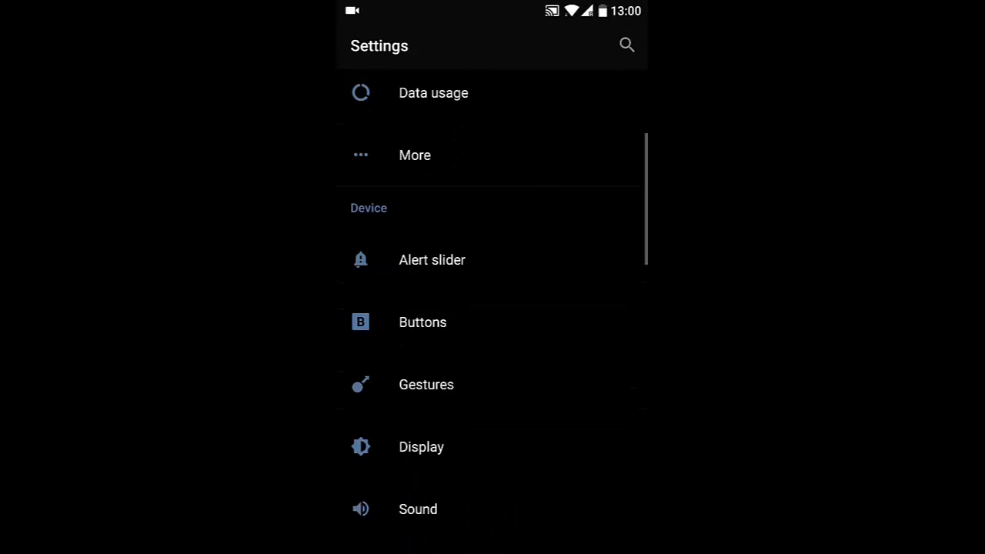
Reach Alert slider > Do not disturb and its Favourite contacts settings
click(431, 258)
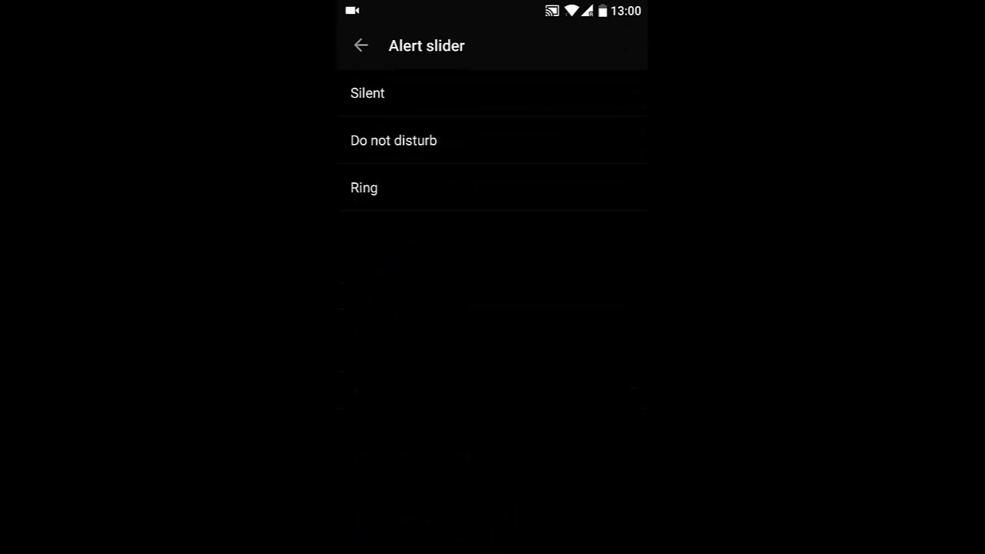
click(394, 140)
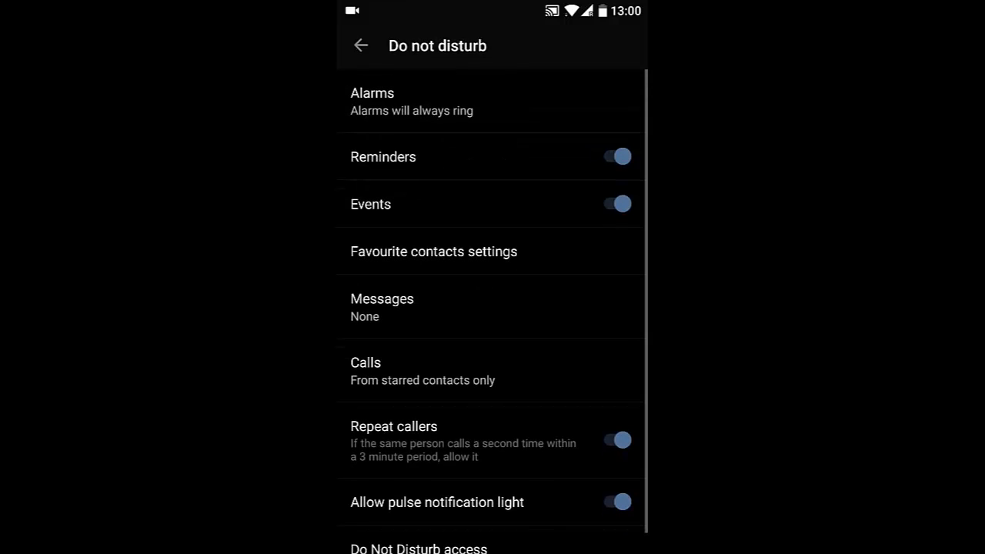
click(434, 251)
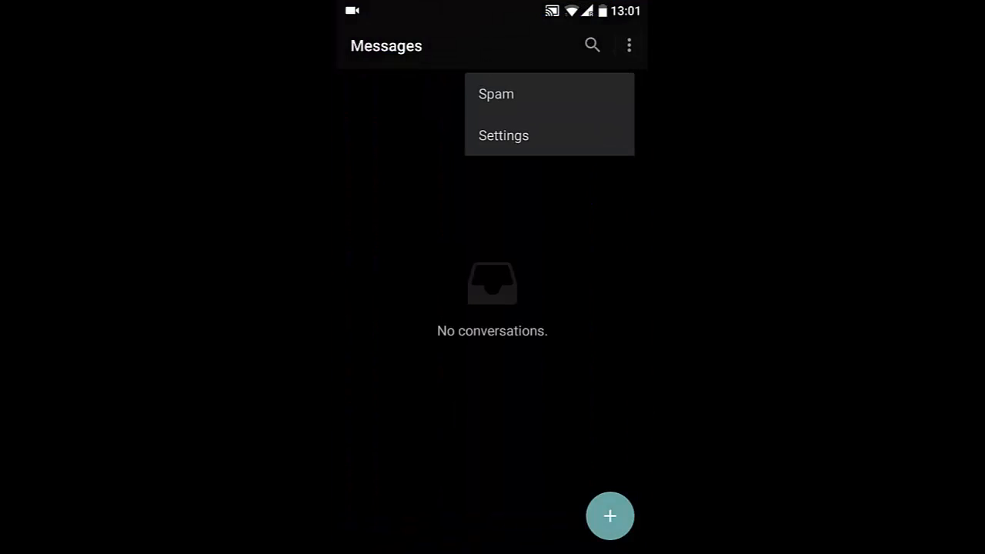
Enter Messages settings and toggle vibration for received SMS
click(504, 135)
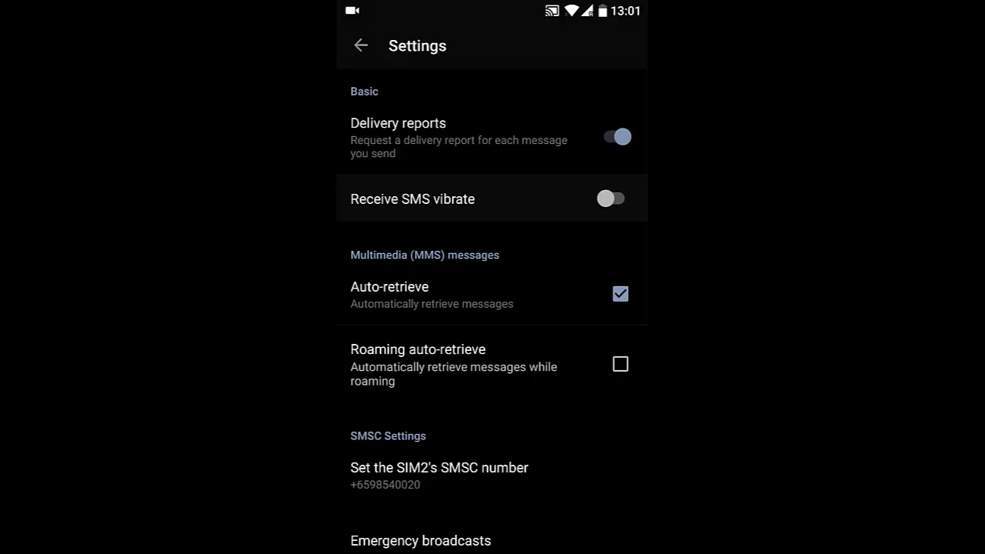
click(612, 198)
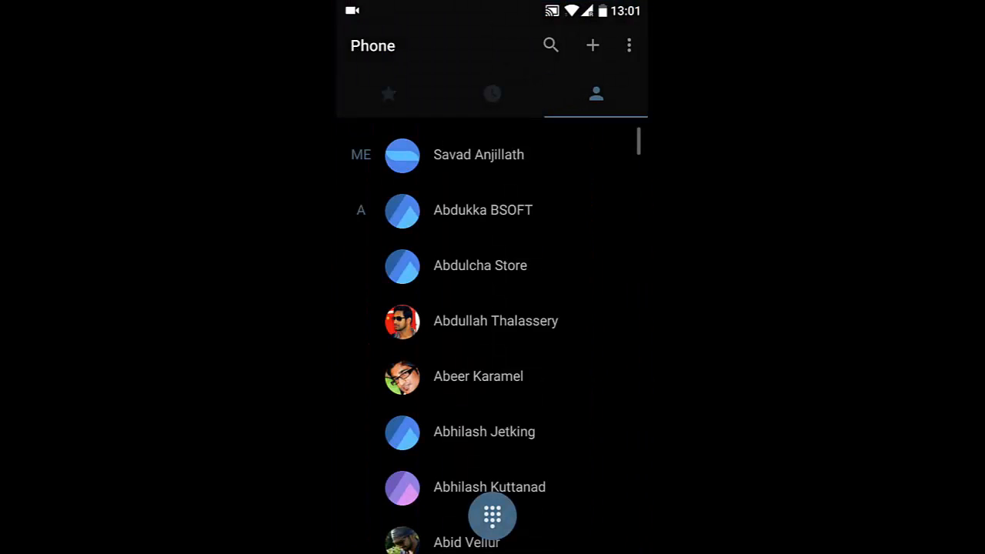
Show the details card for the second contact under A, with its mobile number
click(481, 265)
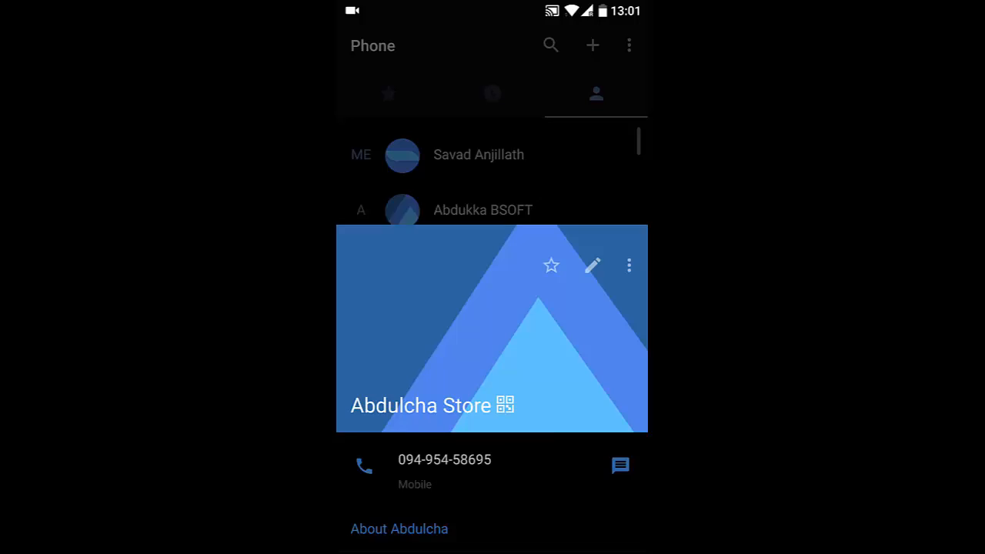